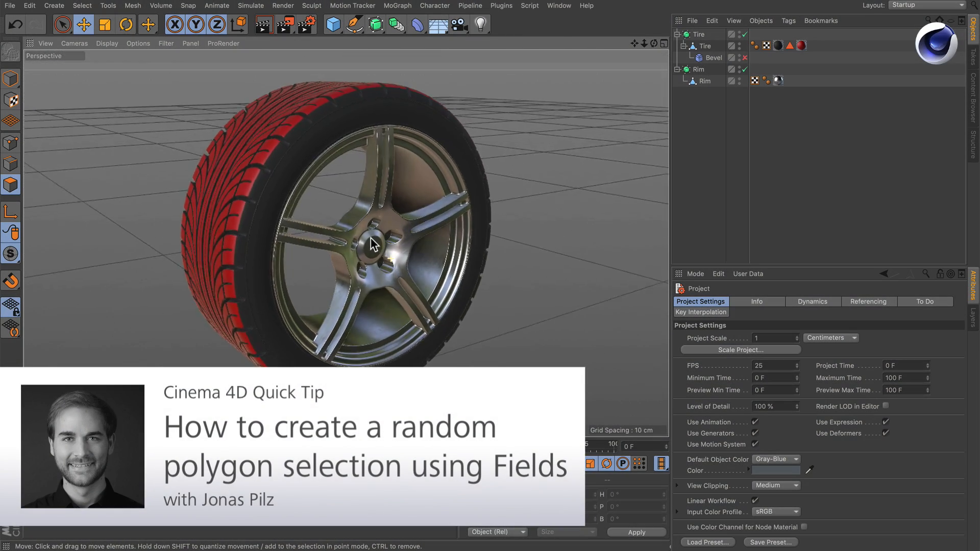
# Orbit around the wheel and display the polygons in the Red selection.
pyautogui.moveTo(372, 243); pyautogui.dragTo(390, 259)
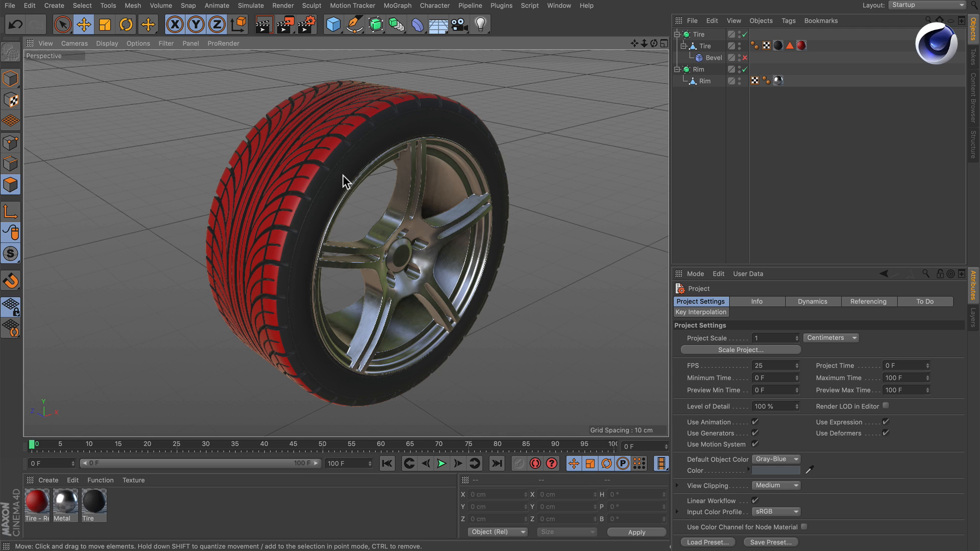
pyautogui.click(789, 46)
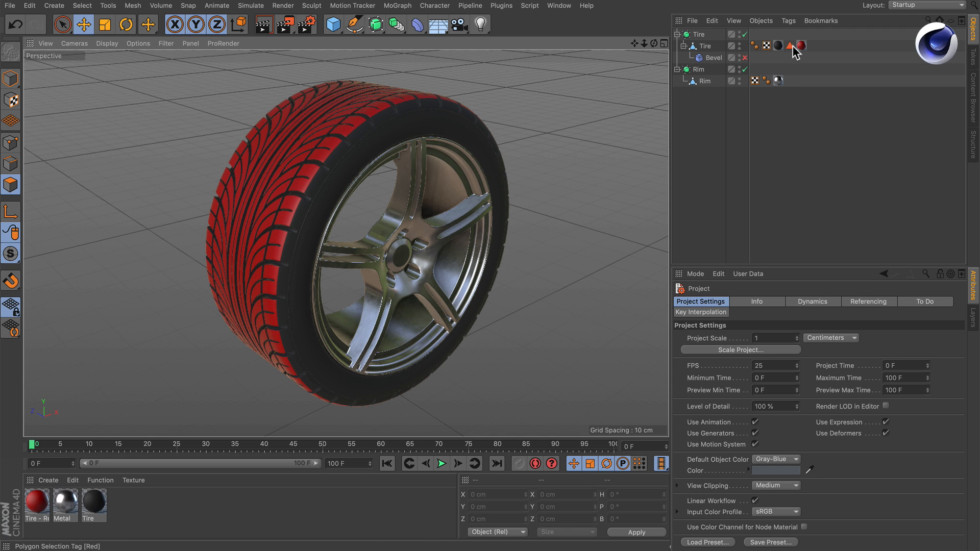
pyautogui.click(786, 46)
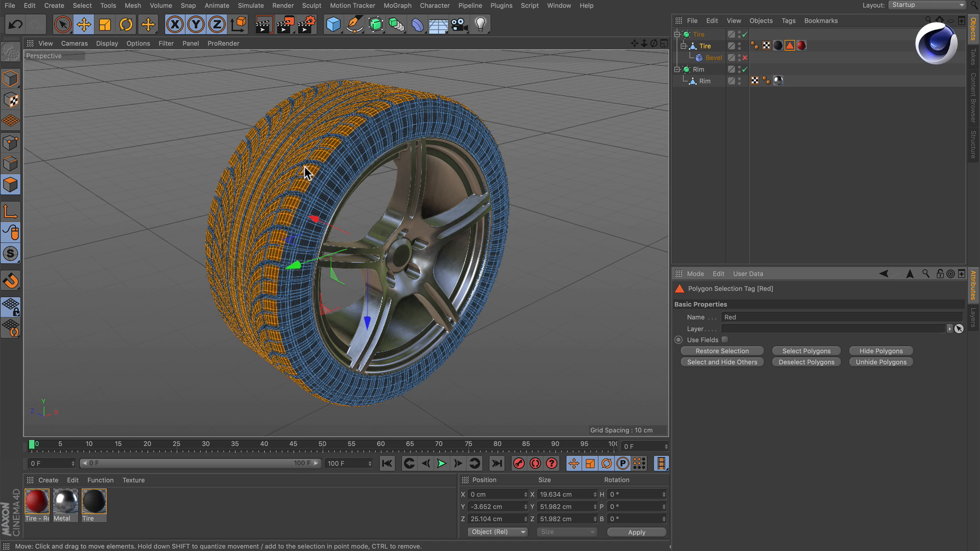
pyautogui.moveTo(737, 130)
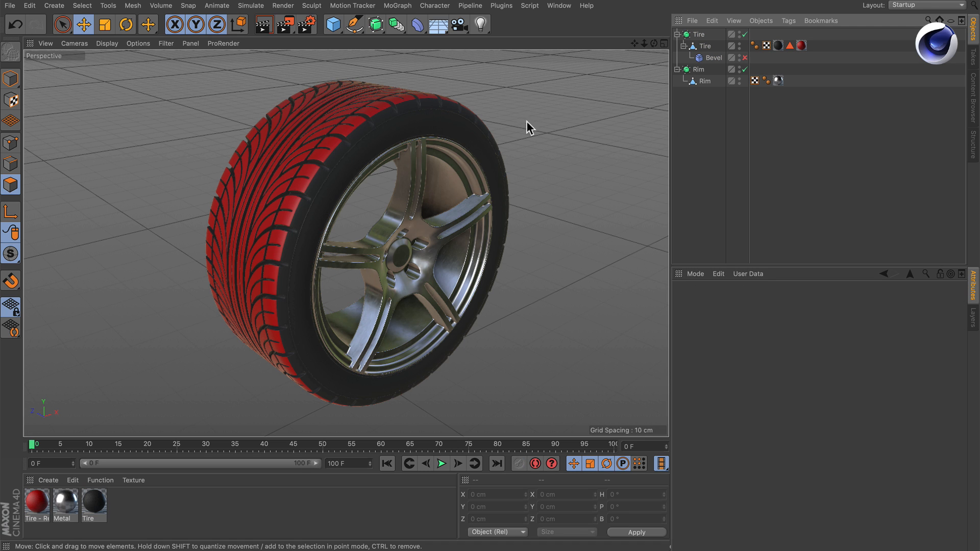
# Confirm the tire's texture tag applies Tire - Red to the Red selection, then reselect the Red tag.
pyautogui.click(783, 45)
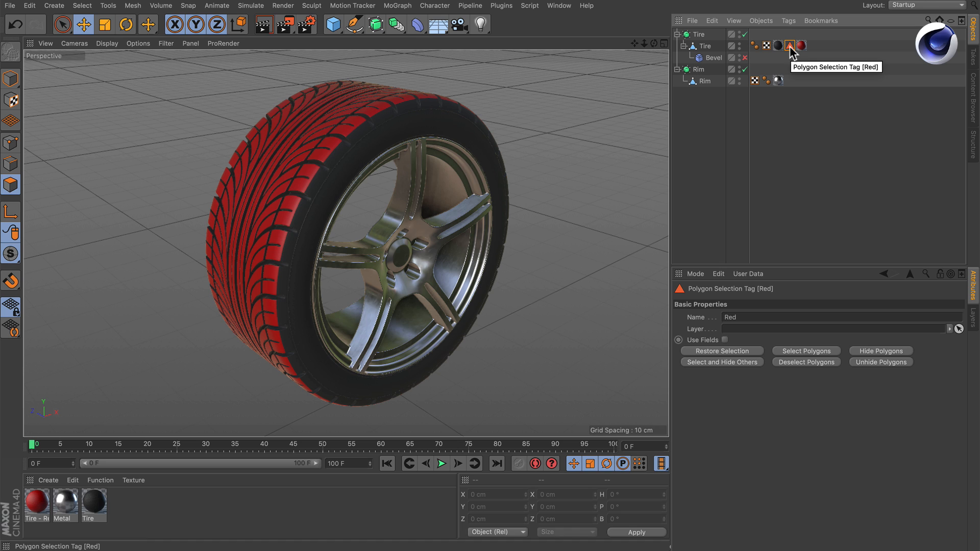
pyautogui.click(729, 317)
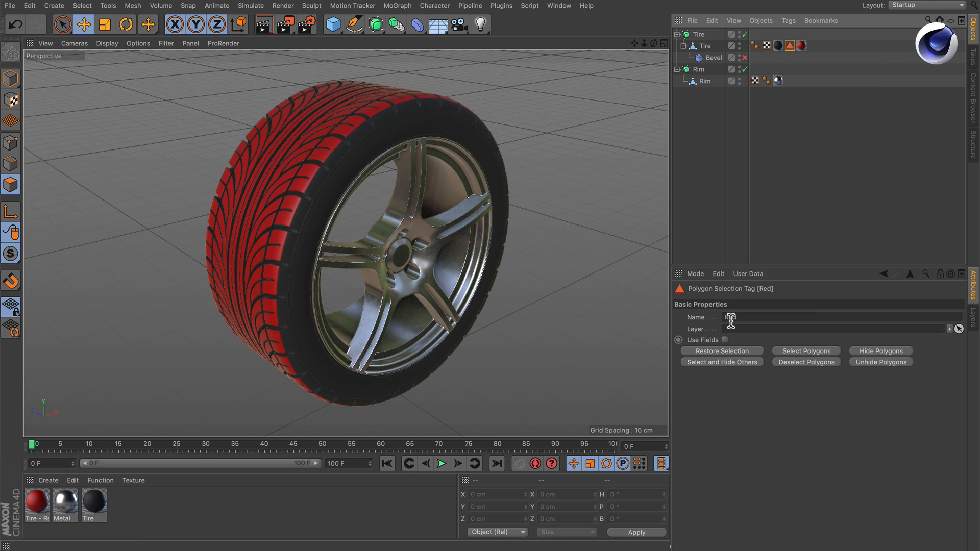
pyautogui.click(800, 45)
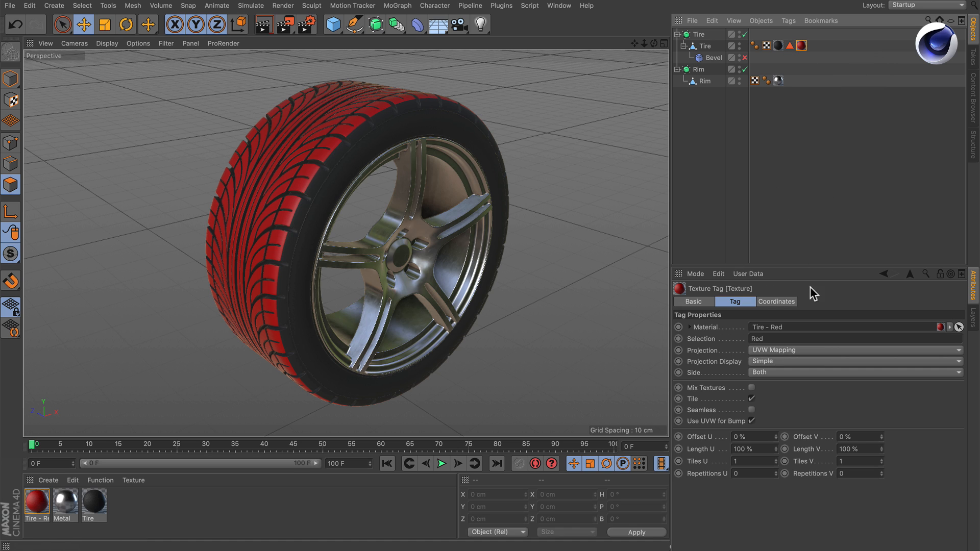
pyautogui.moveTo(685, 344)
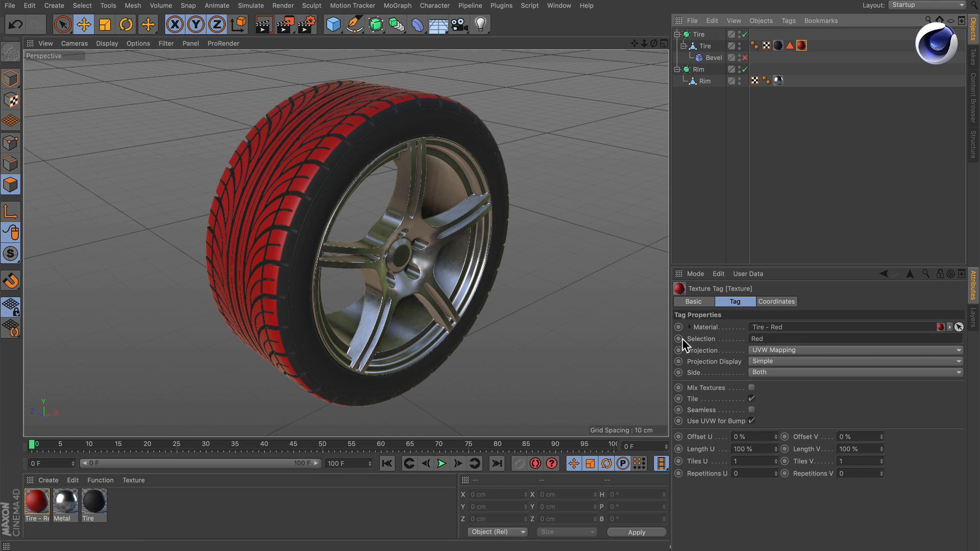
pyautogui.moveTo(669, 203)
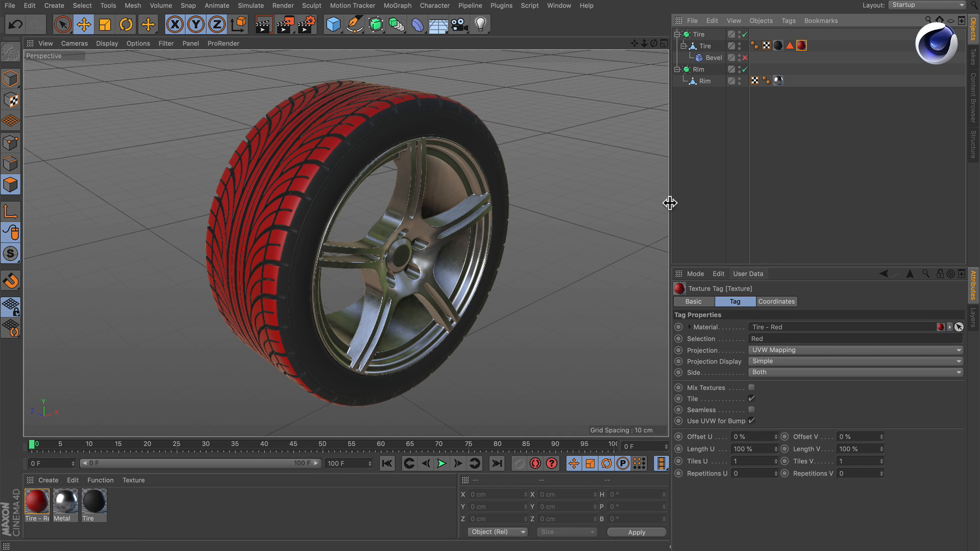
pyautogui.moveTo(699, 196)
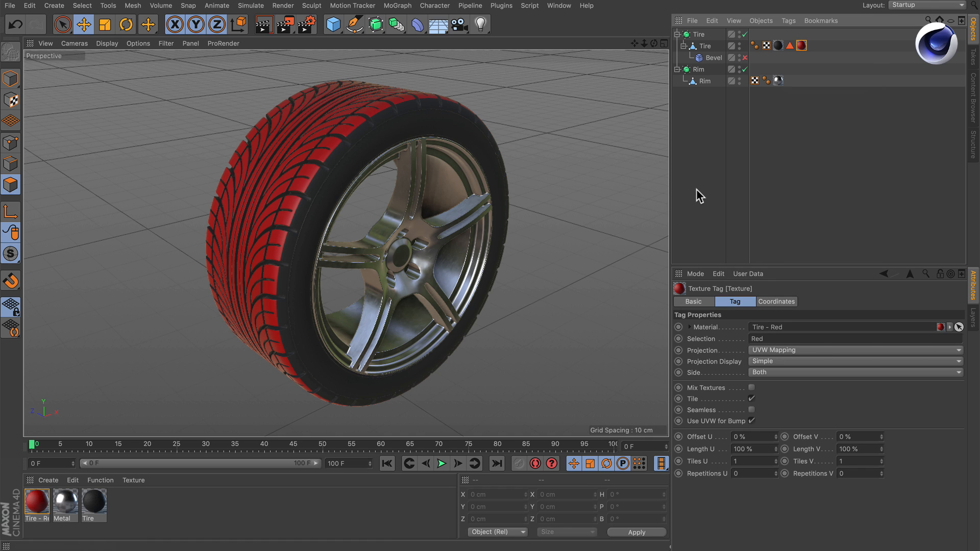
pyautogui.click(799, 46)
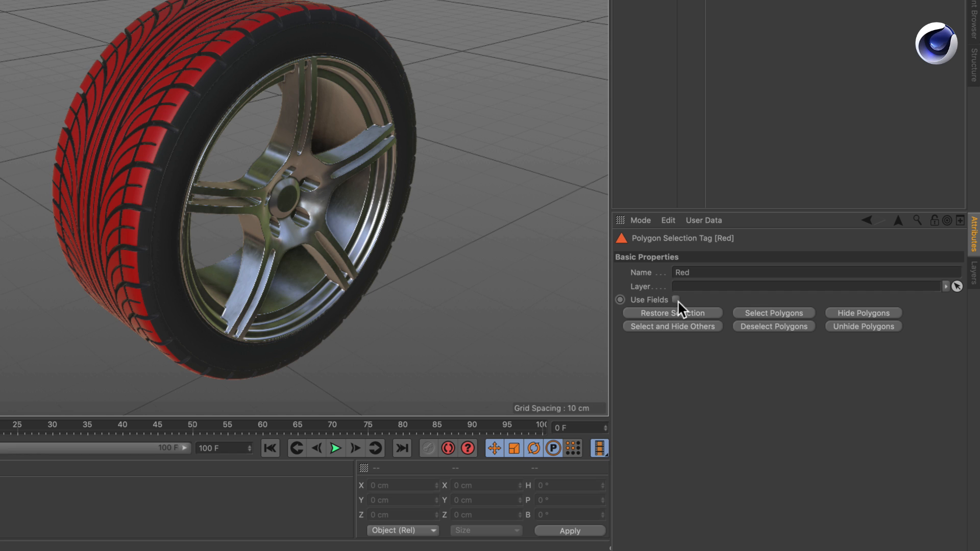
# Enable Use Fields on the Red selection tag and show its Freeze field layer.
pyautogui.click(675, 300)
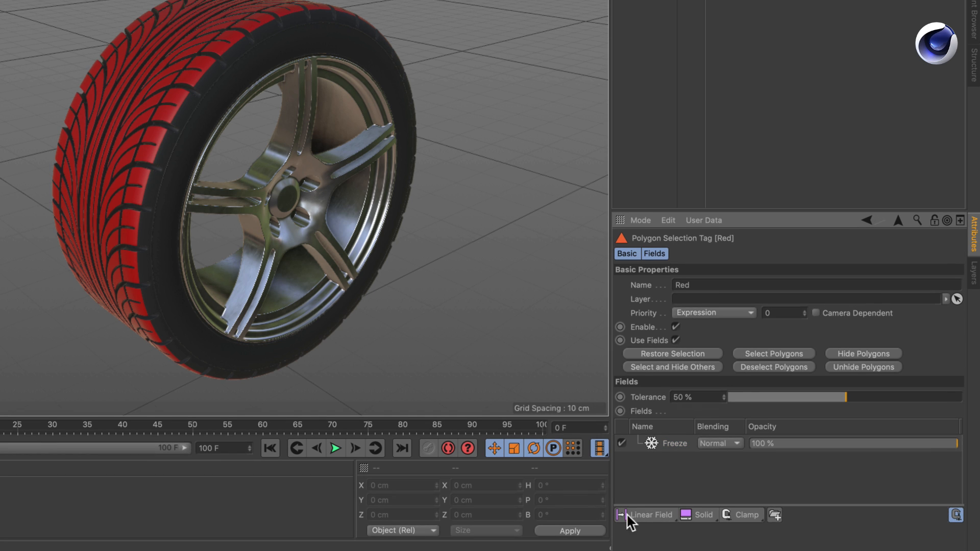
pyautogui.click(654, 253)
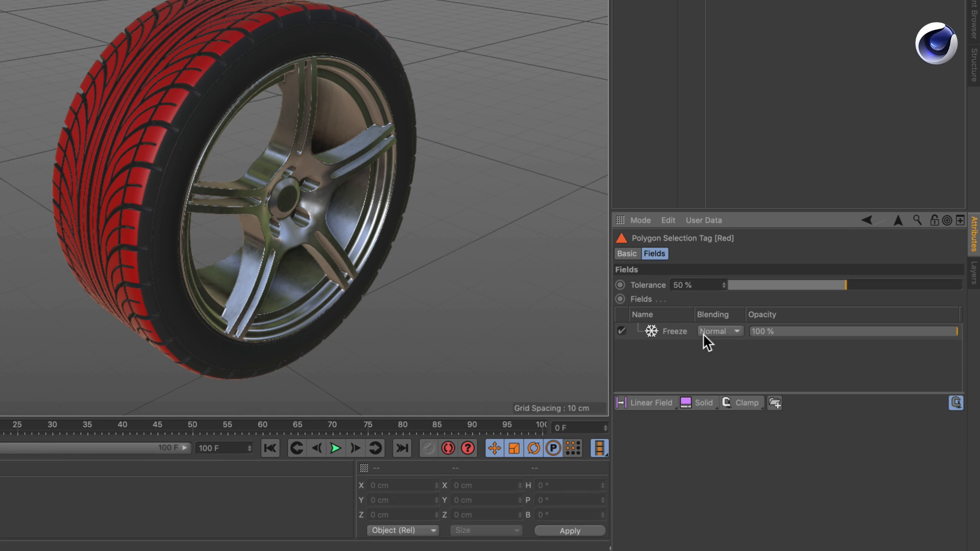
pyautogui.moveTo(672, 355)
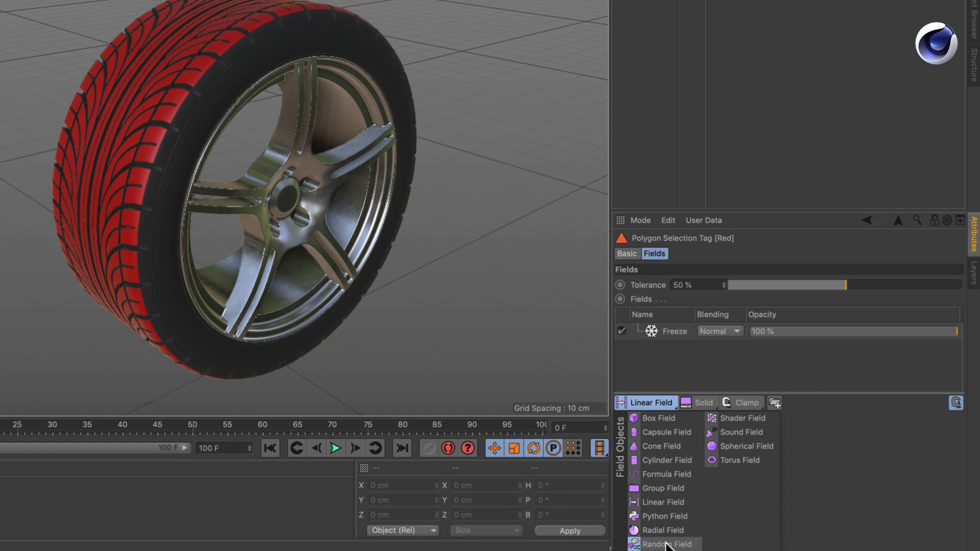
# Add a Random Field layer above Freeze in the Red tag's Fields list.
pyautogui.click(661, 544)
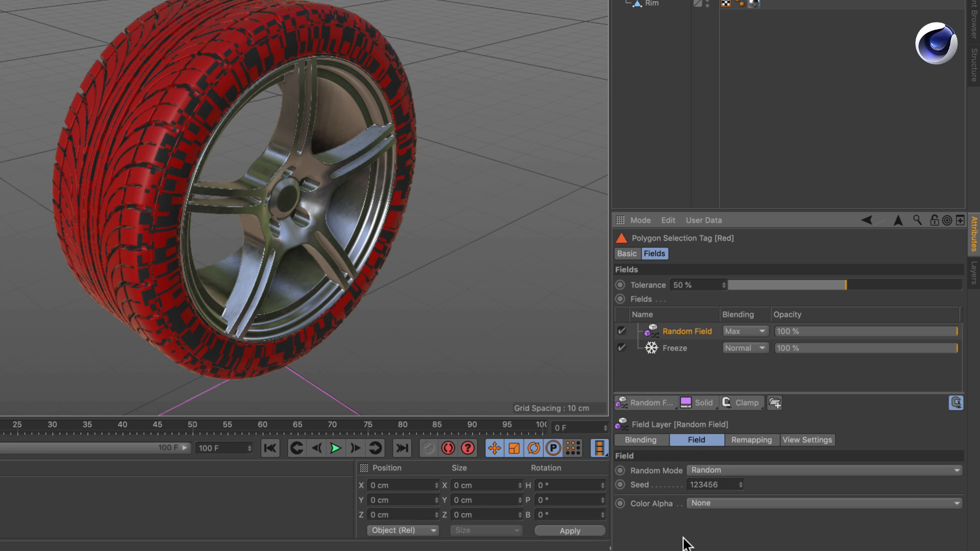
pyautogui.click(745, 331)
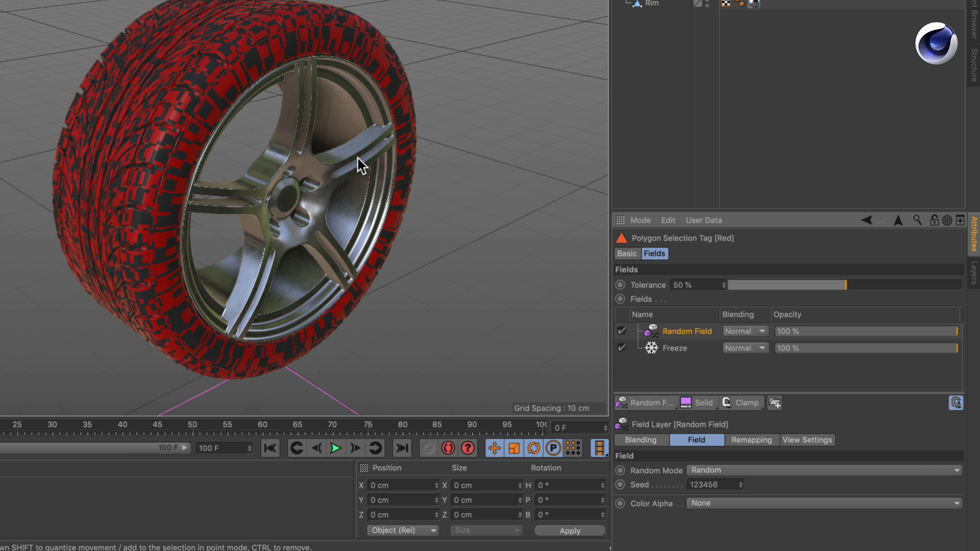
pyautogui.moveTo(252, 100)
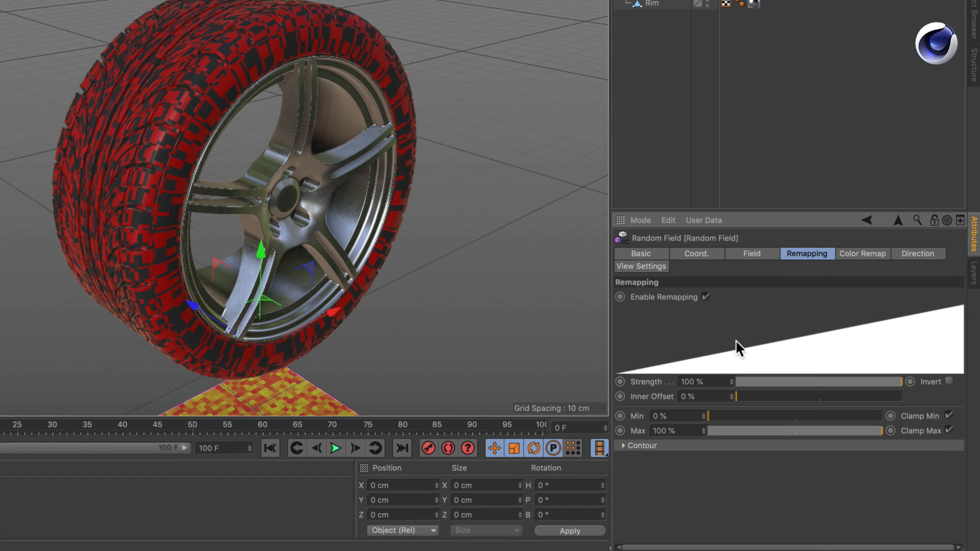
pyautogui.moveTo(730, 421)
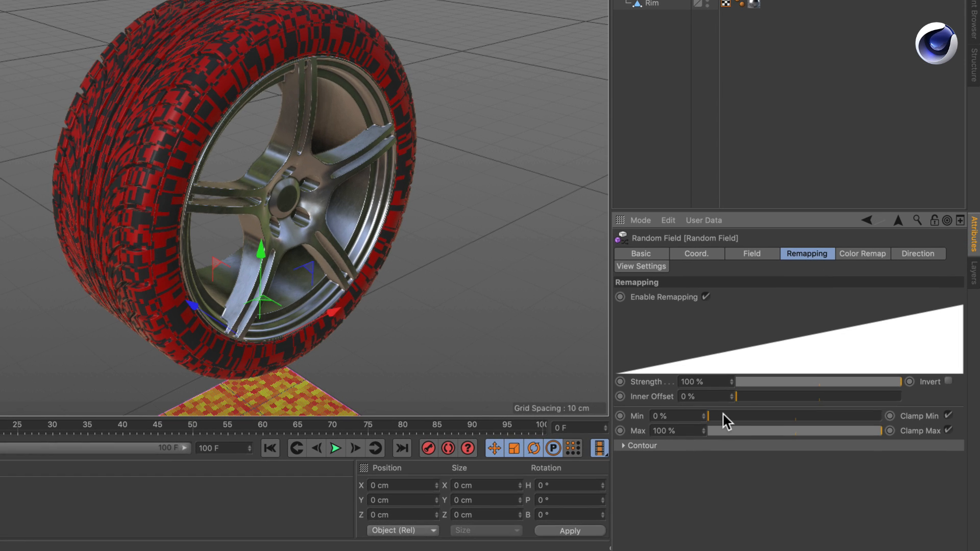
# Try raising the Random Field's remapping Min, reset it to 0%, then lower Max to 56%.
pyautogui.moveTo(722, 415); pyautogui.dragTo(750, 415)
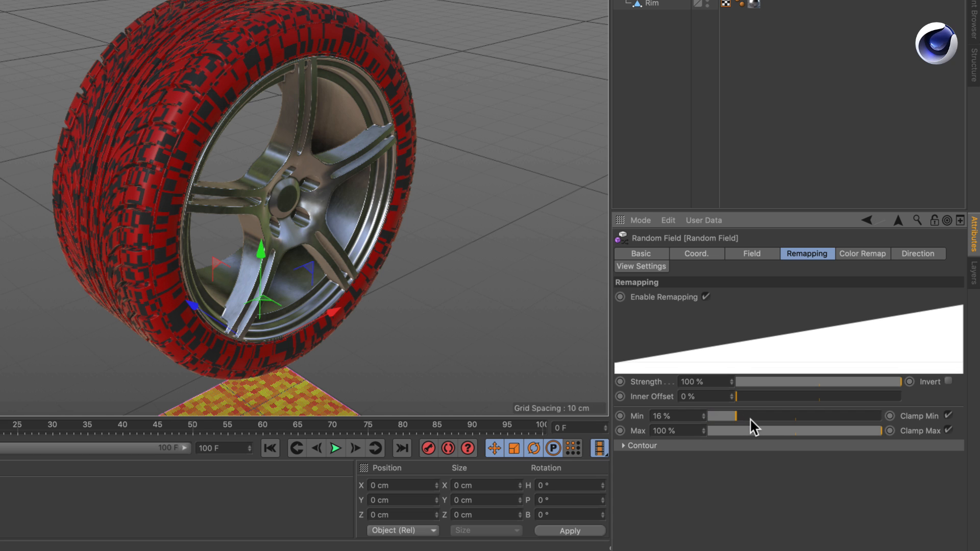
pyautogui.moveTo(737, 417); pyautogui.dragTo(790, 416)
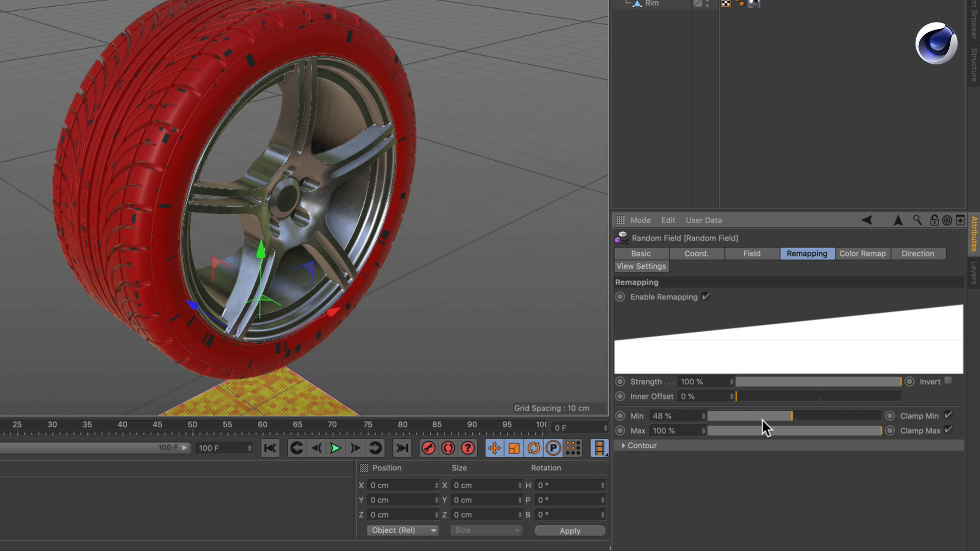
pyautogui.moveTo(788, 415); pyautogui.dragTo(706, 430)
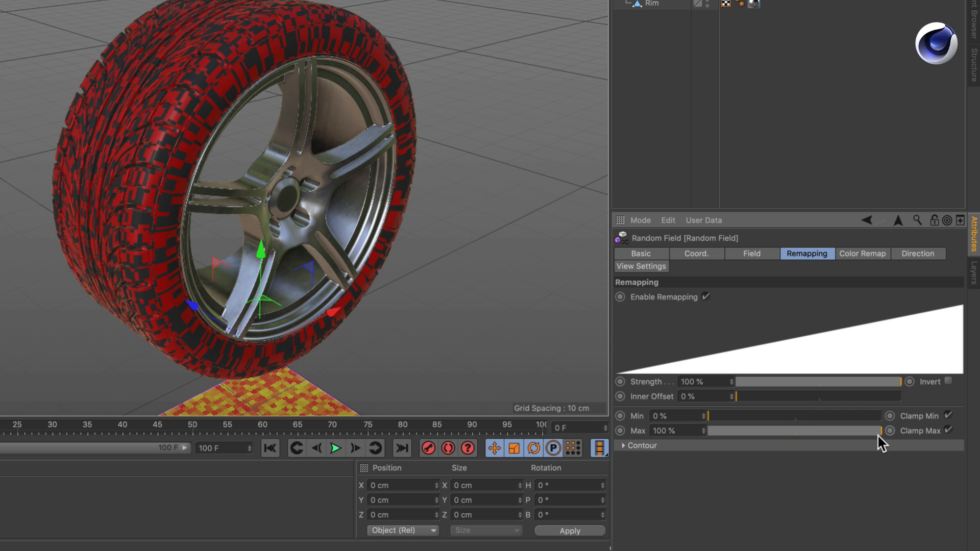
pyautogui.moveTo(884, 431); pyautogui.dragTo(838, 430)
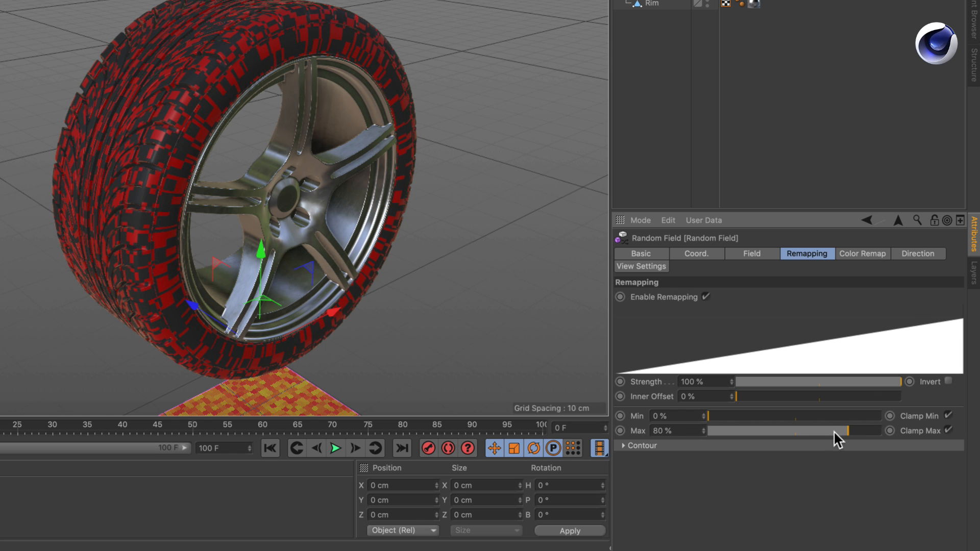
pyautogui.moveTo(874, 430); pyautogui.dragTo(799, 431)
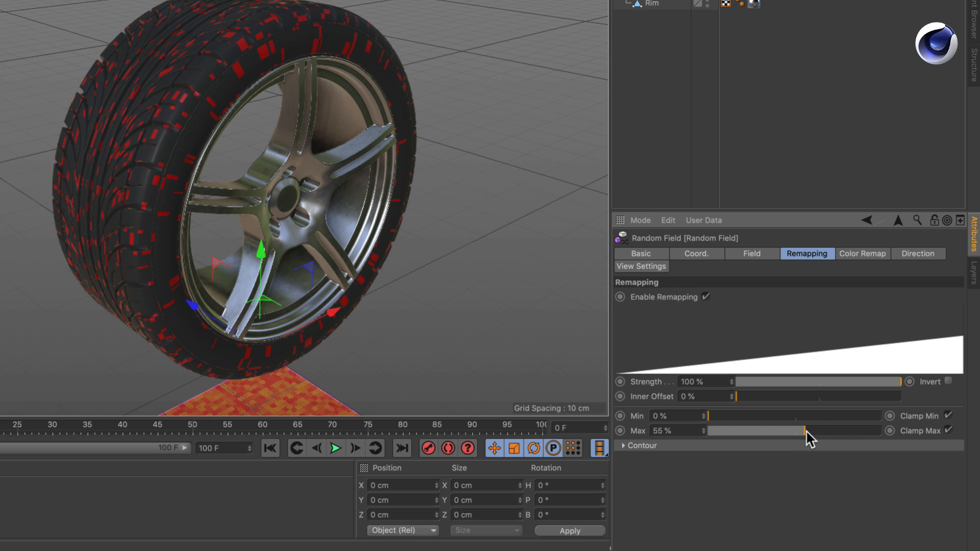
pyautogui.moveTo(806, 431); pyautogui.dragTo(807, 431)
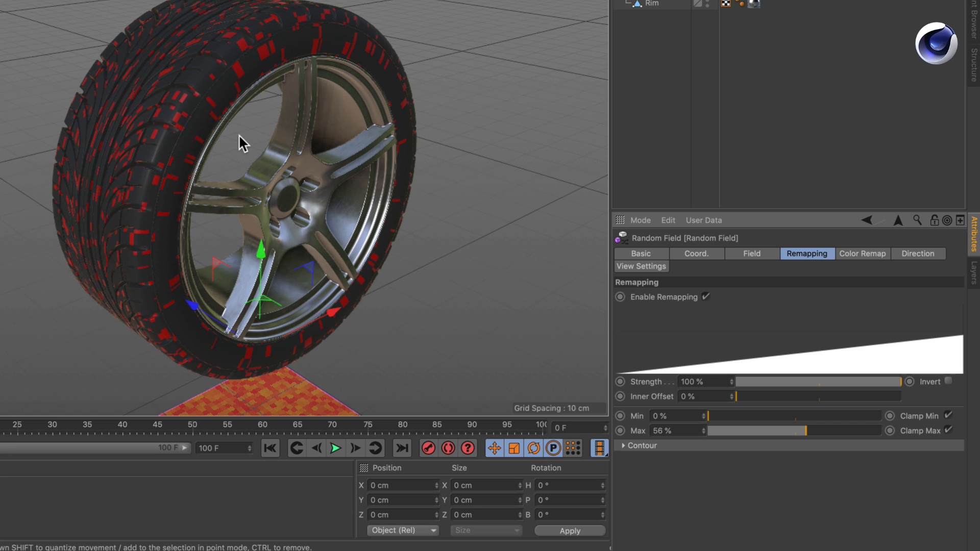
pyautogui.moveTo(163, 148)
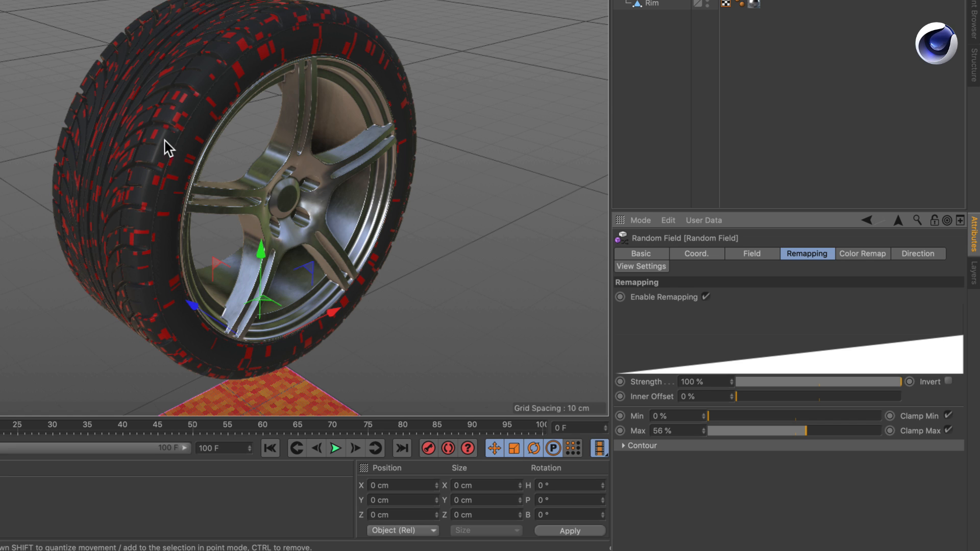
pyautogui.moveTo(113, 72)
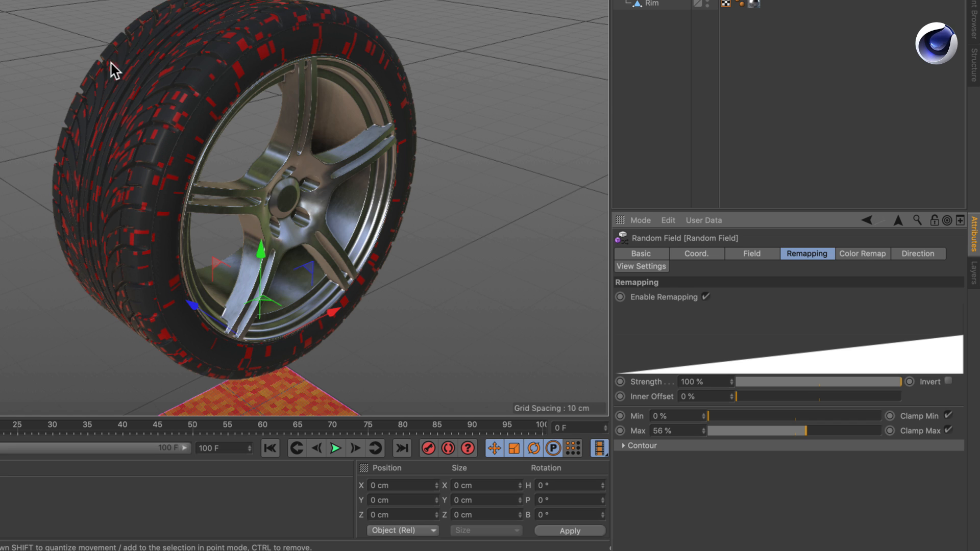
pyautogui.moveTo(248, 149)
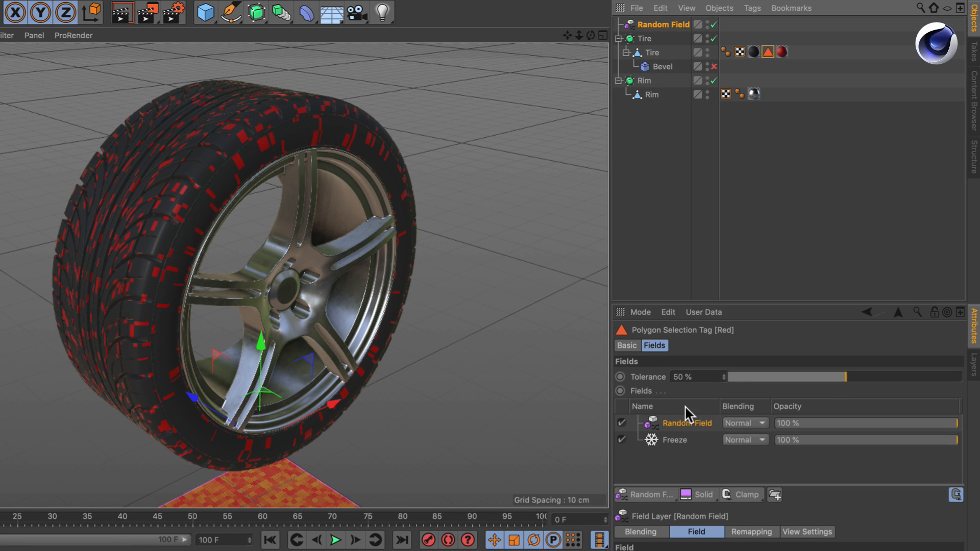
# Set the Random Field layer's blending mode to Multiply.
pyautogui.click(762, 423)
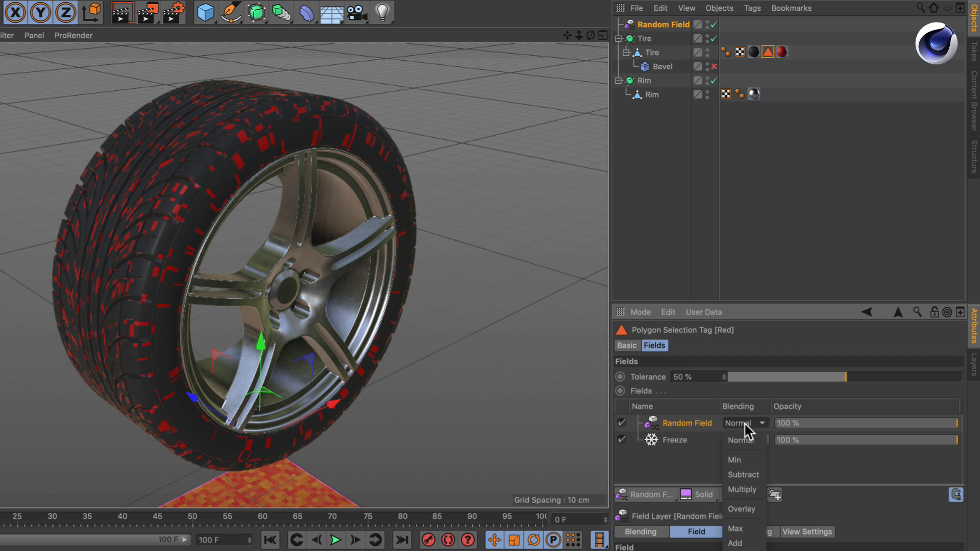
pyautogui.click(741, 490)
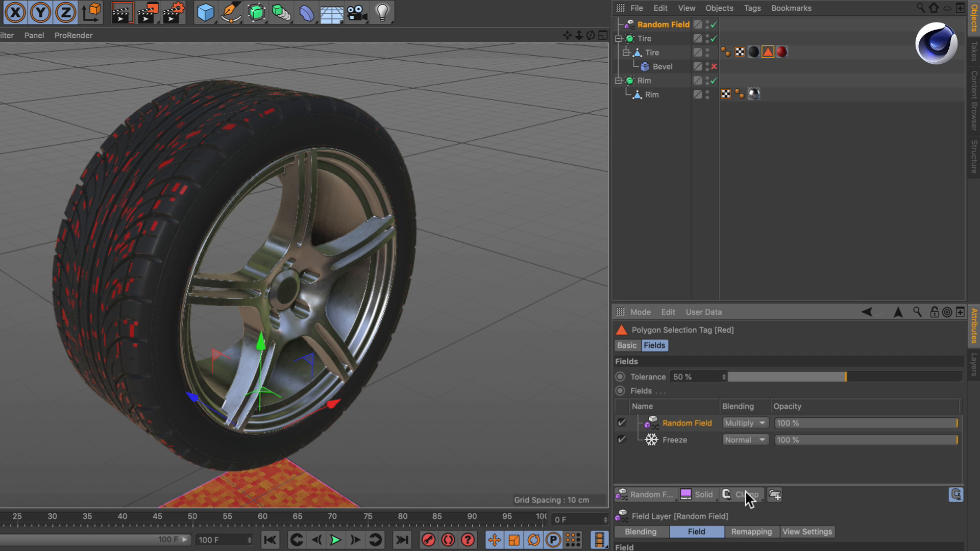
pyautogui.moveTo(138, 253)
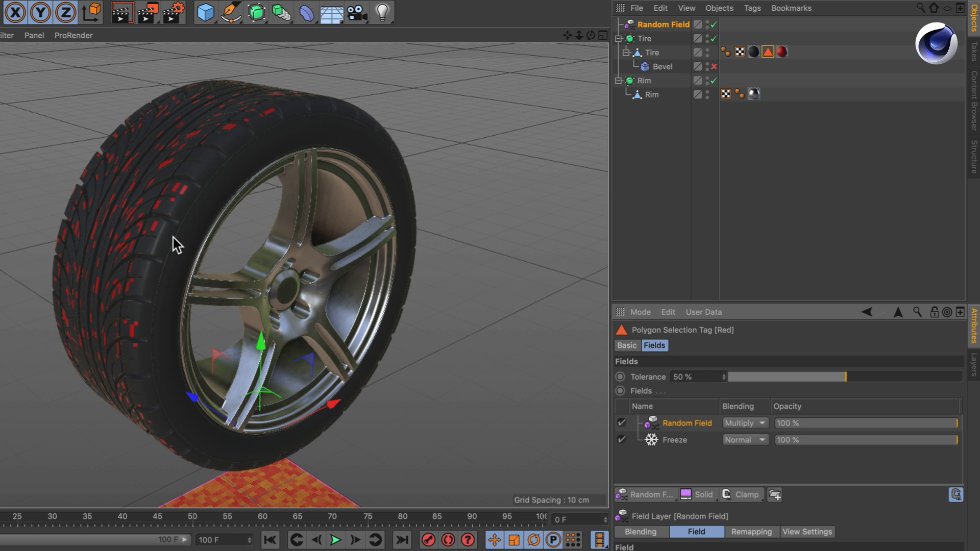
pyautogui.moveTo(125, 300)
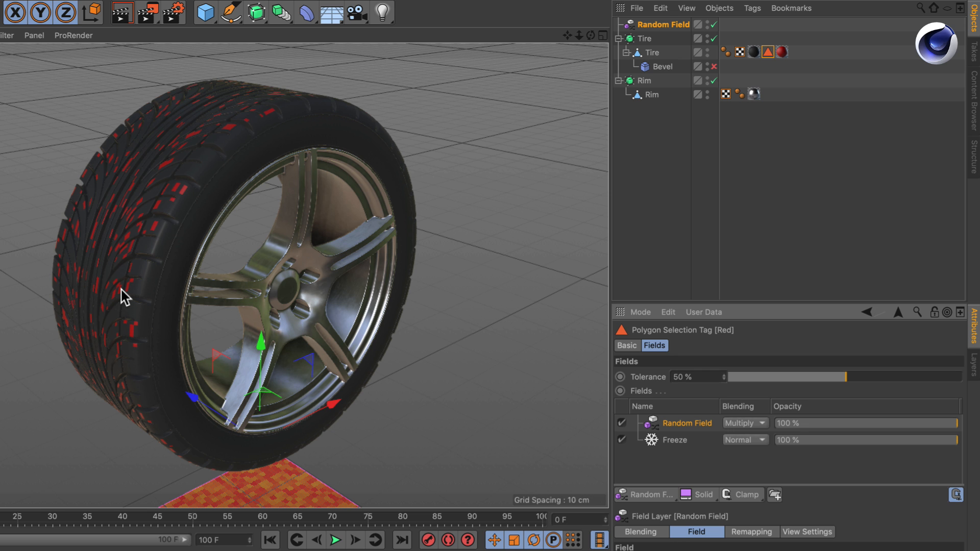